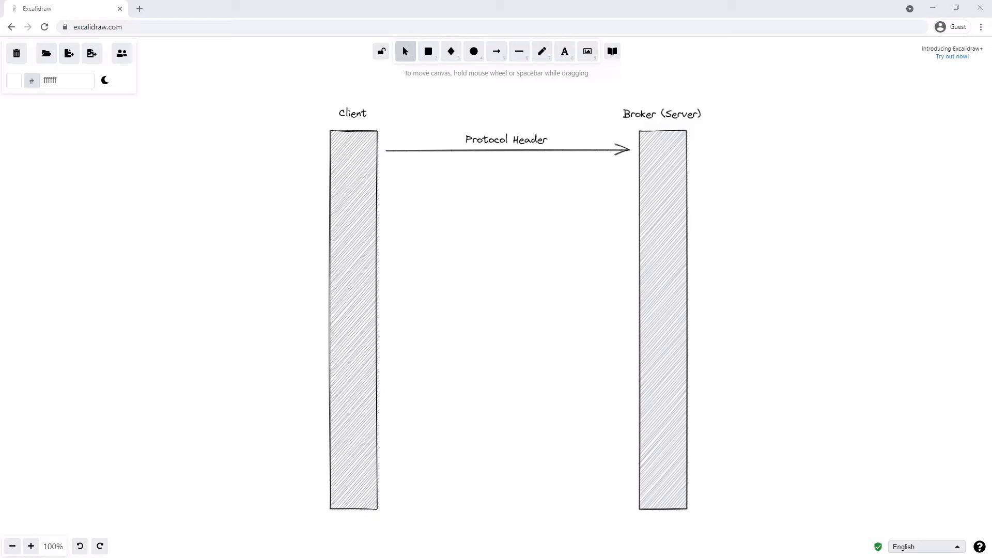
# Step: Draw the Connection.Start arrow from the Broker lifeline to the Client lifeline
pyautogui.moveTo(628, 199); pyautogui.dragTo(391, 199)
pyautogui.write('Connection.Start')
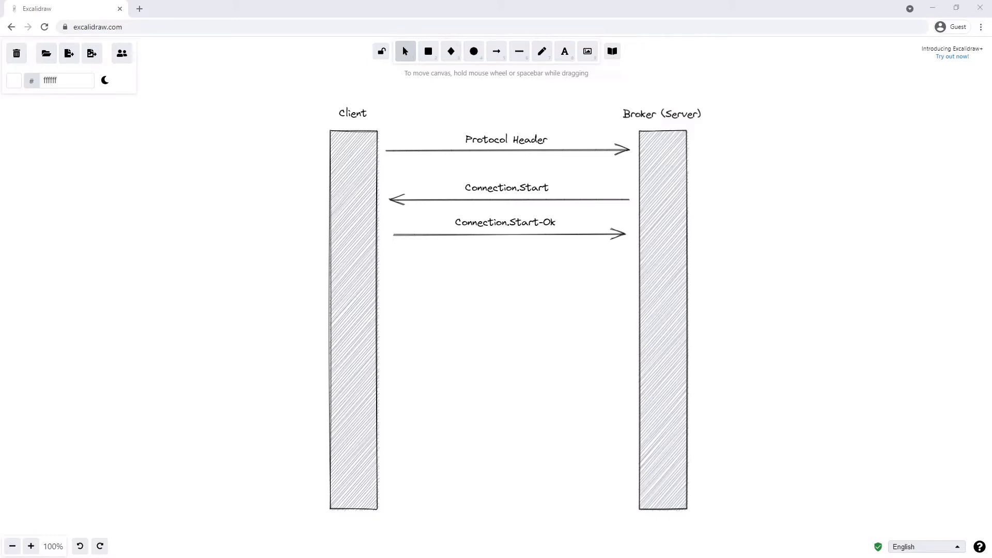
# Step: Draw the Connection.Secure arrow from Broker back to Client below Connection.Start-Ok
pyautogui.moveTo(626, 280); pyautogui.dragTo(392, 279)
pyautogui.write('Connection.Secure')
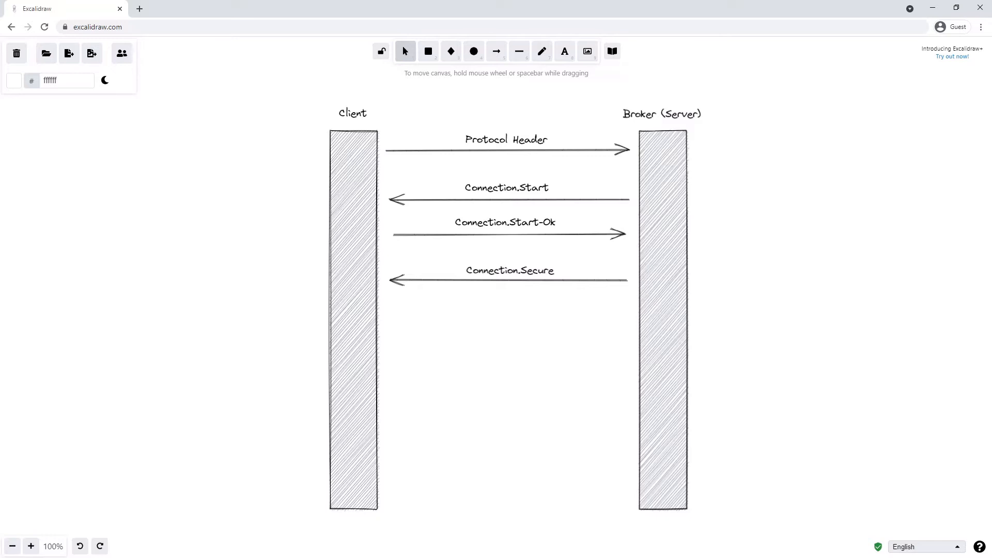
# Step: Draw the Connection.Secure-Ok arrow from Client to Broker
pyautogui.moveTo(392, 309); pyautogui.dragTo(628, 309)
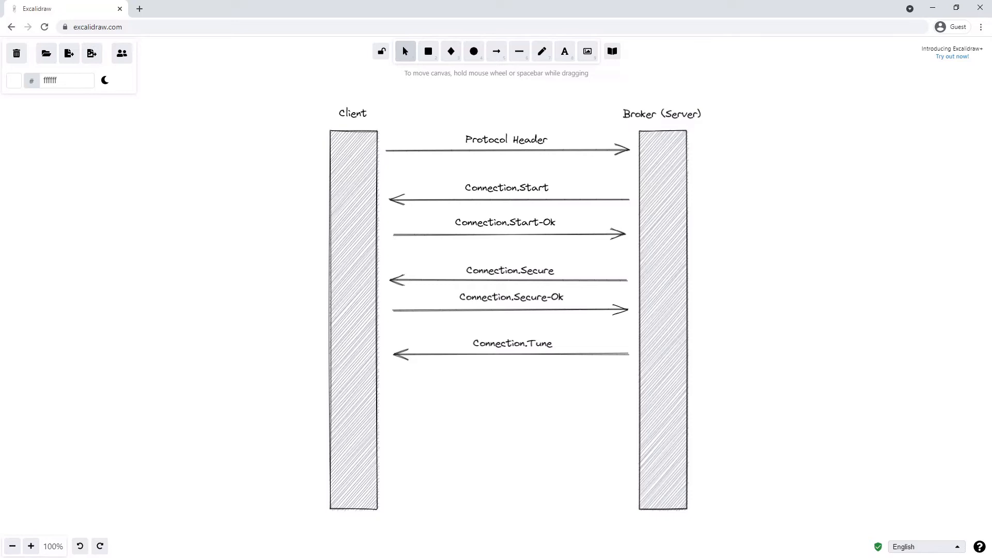
pyautogui.moveTo(397, 382); pyautogui.dragTo(628, 381)
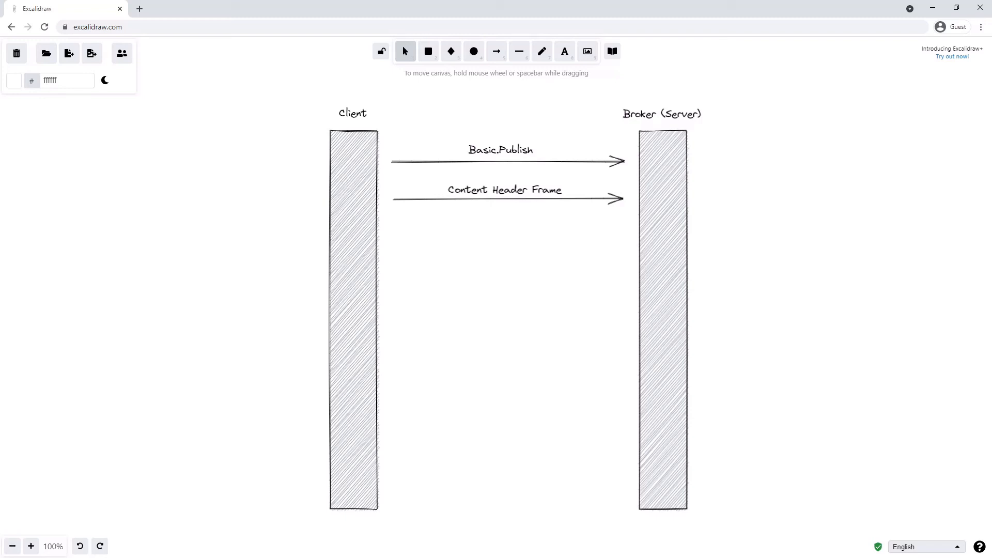
# Step: Draw a publish-flow arrow from the Client lifeline to the Broker lifeline
pyautogui.moveTo(395, 238); pyautogui.dragTo(623, 237)
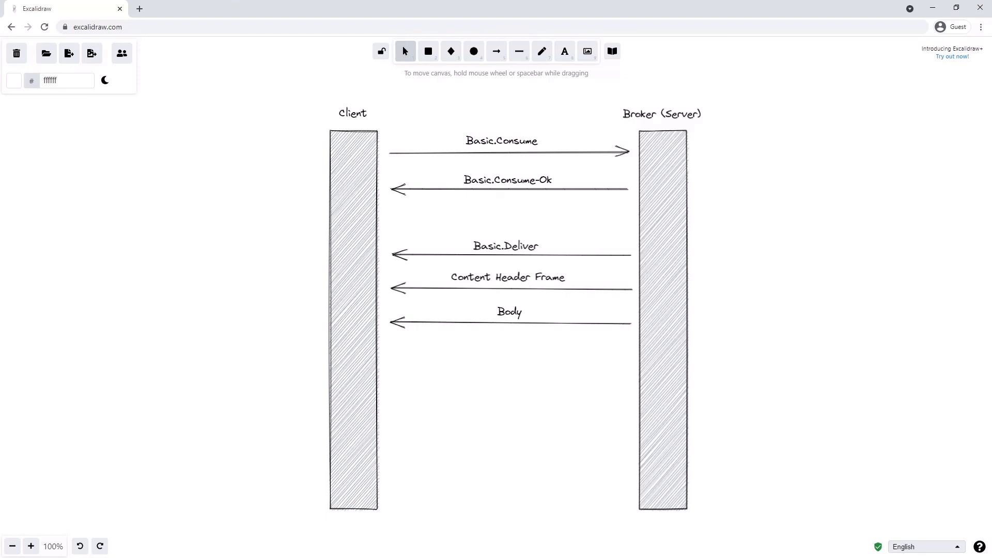
# Step: Draw the dotted Basic.Ack arrow from Client to Broker below Body
pyautogui.moveTo(394, 358); pyautogui.dragTo(623, 358)
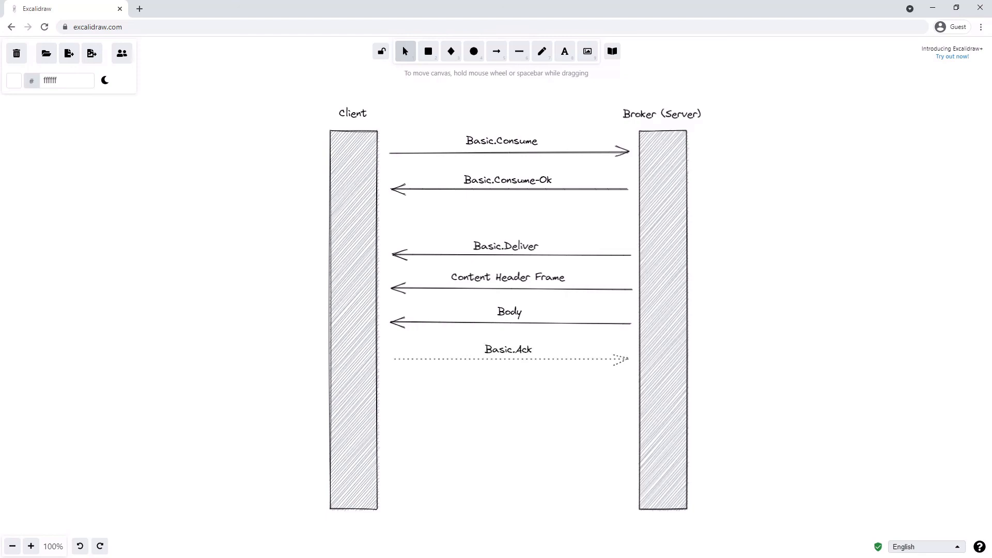